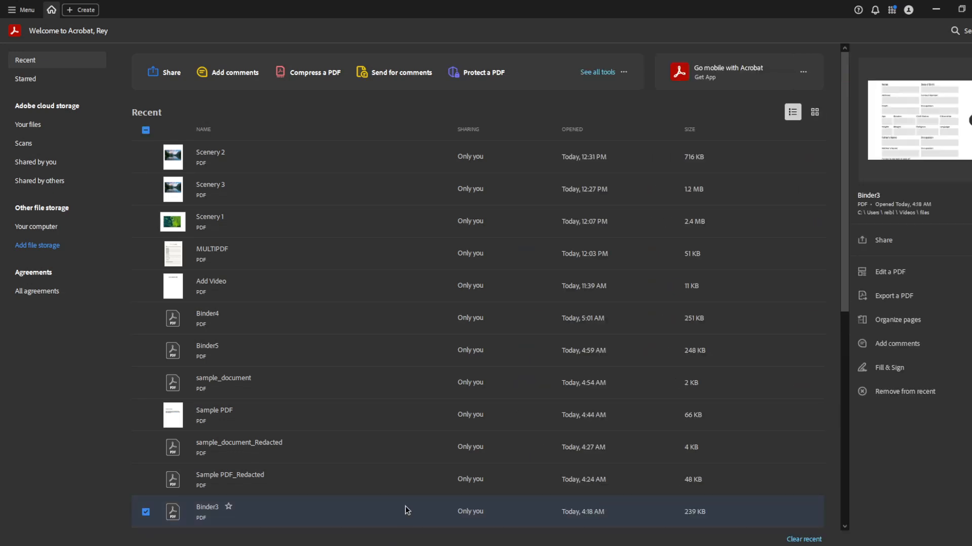
{"action": "mouse_move", "coordinate": [347, 128]}
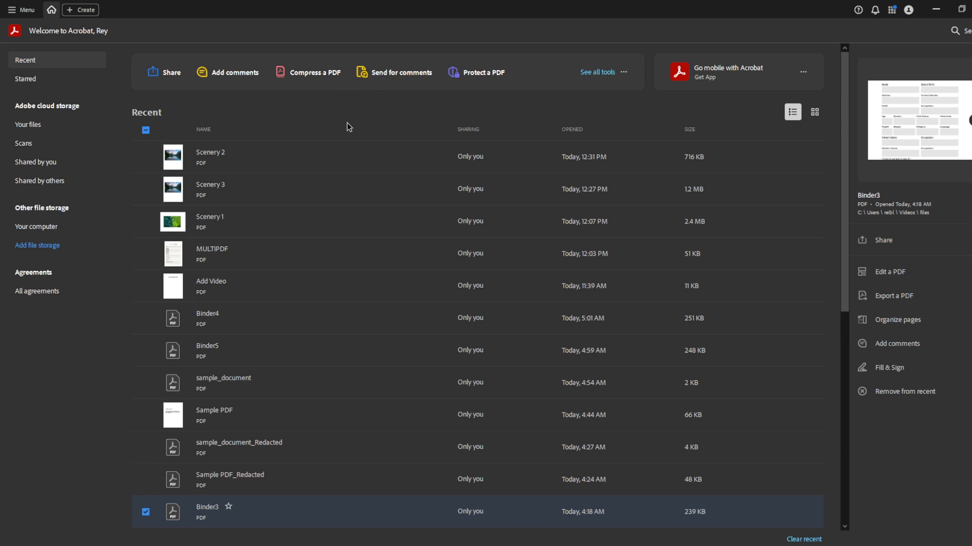
{"action": "mouse_move", "coordinate": [372, 542]}
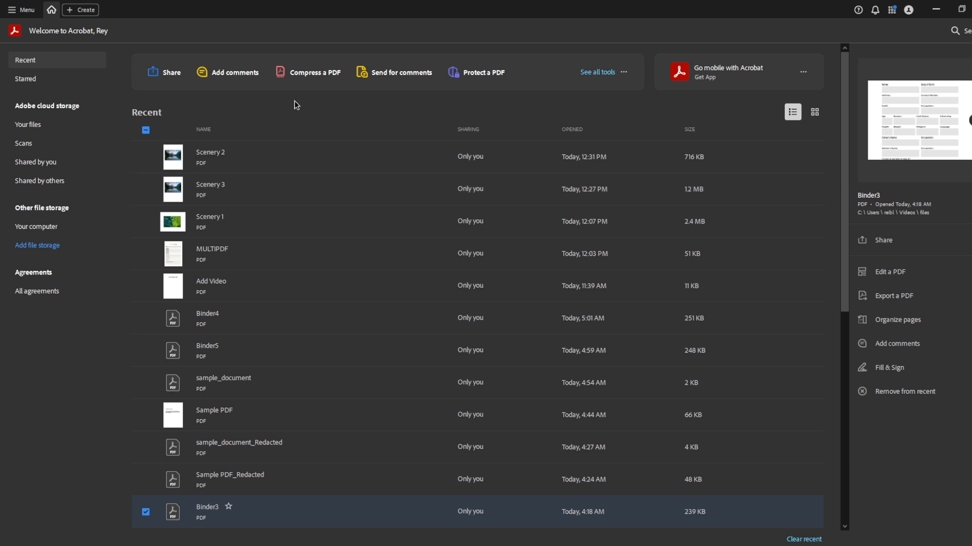
{"action": "mouse_move", "coordinate": [121, 76]}
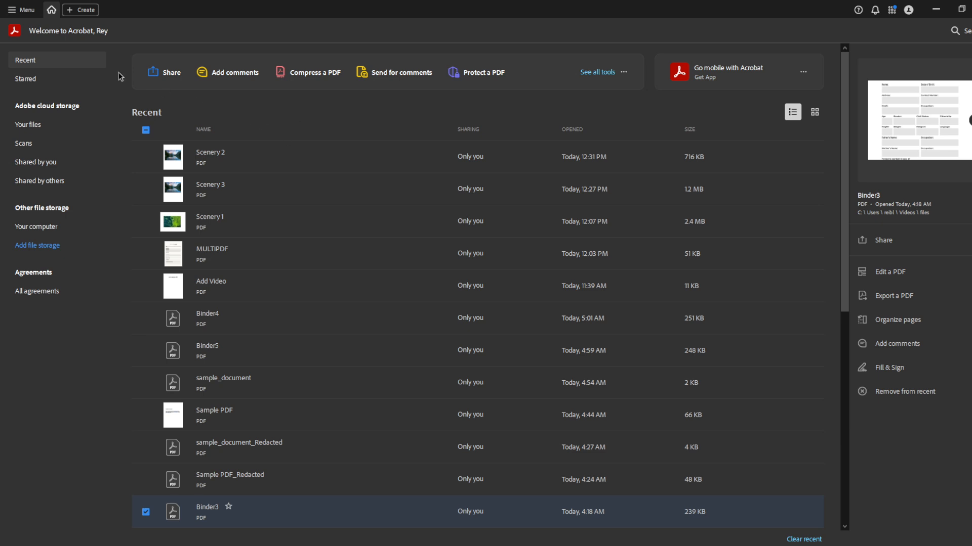
- Open the Scenery 2 PDF from the file-open list via the File menu
{"action": "left_click", "coordinate": [21, 9]}
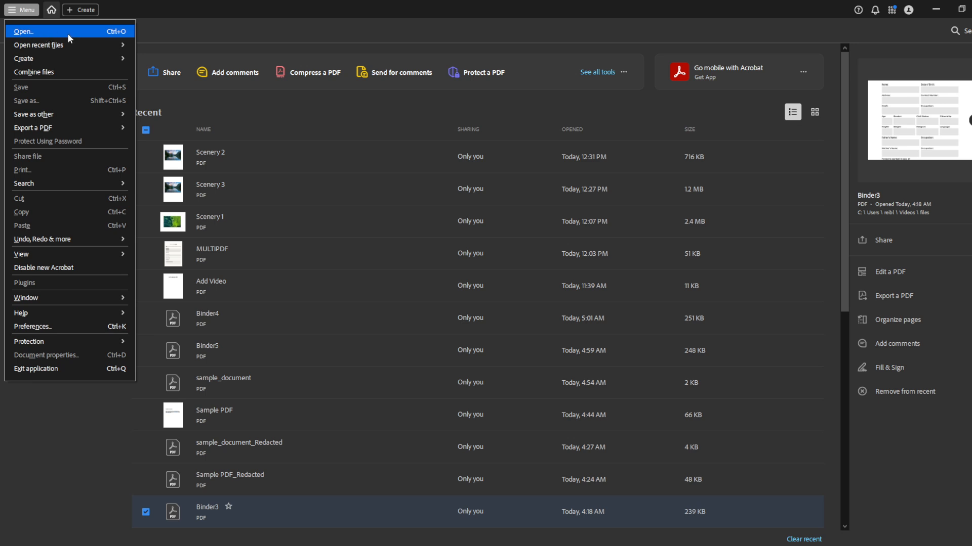
{"action": "mouse_move", "coordinate": [77, 37]}
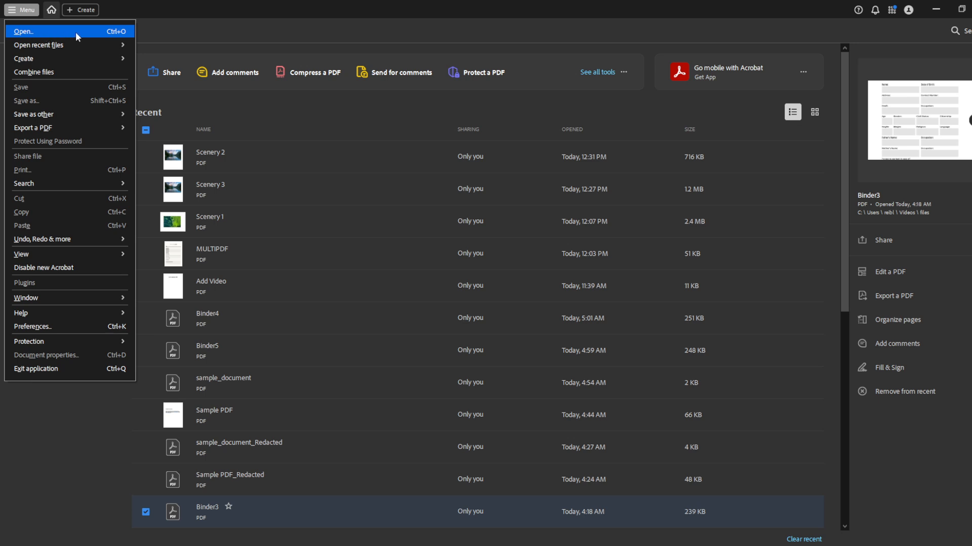
{"action": "left_click", "coordinate": [23, 31]}
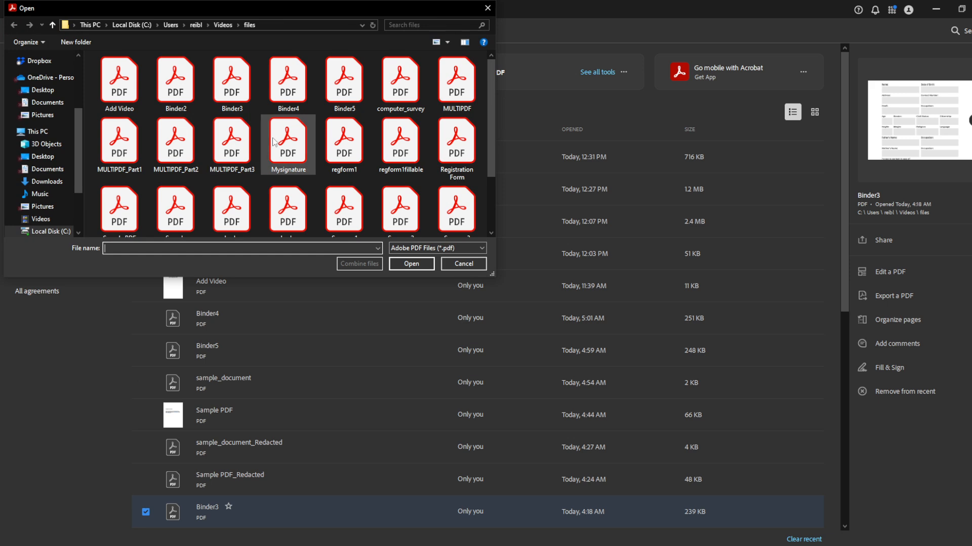
{"action": "scroll", "scroll_direction": "down", "scroll_amount": 3}
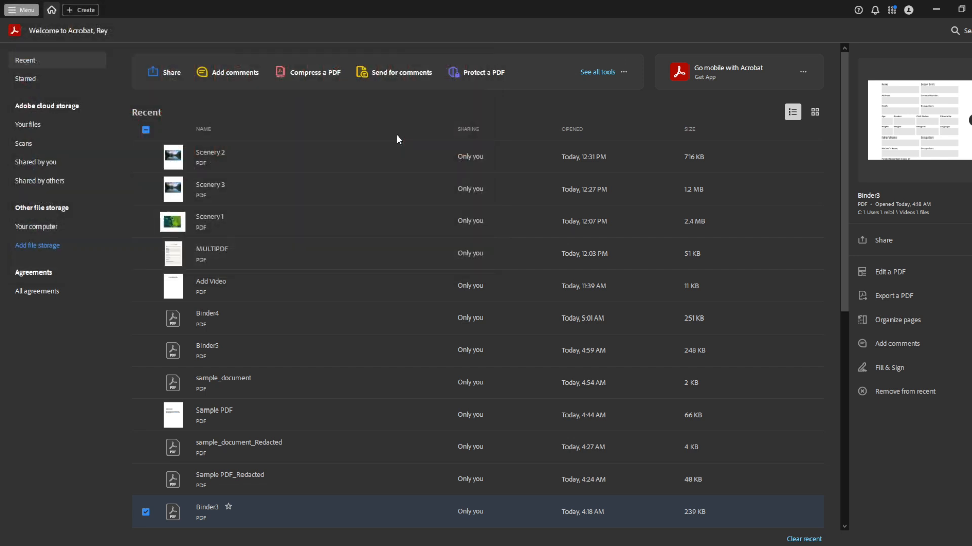
{"action": "double_click", "coordinate": [211, 157]}
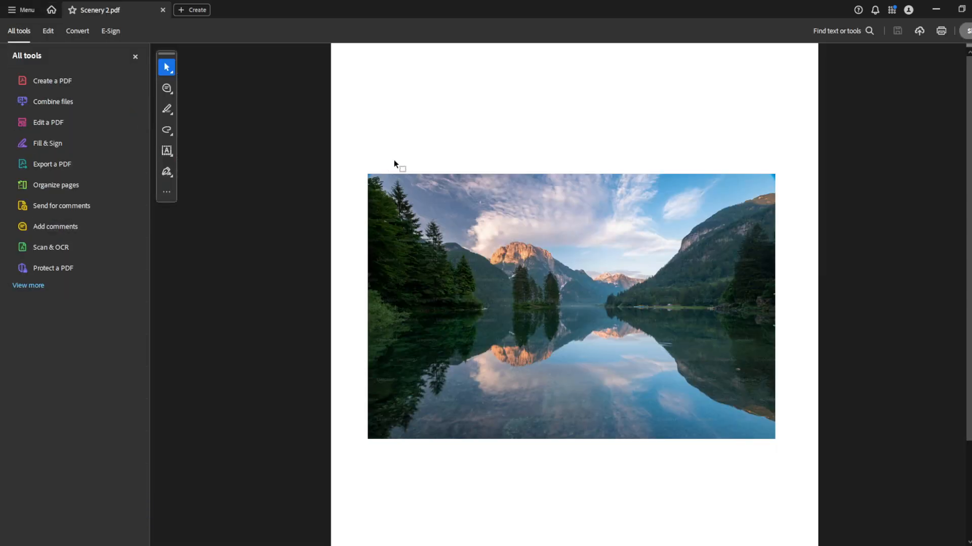
{"action": "mouse_move", "coordinate": [246, 192]}
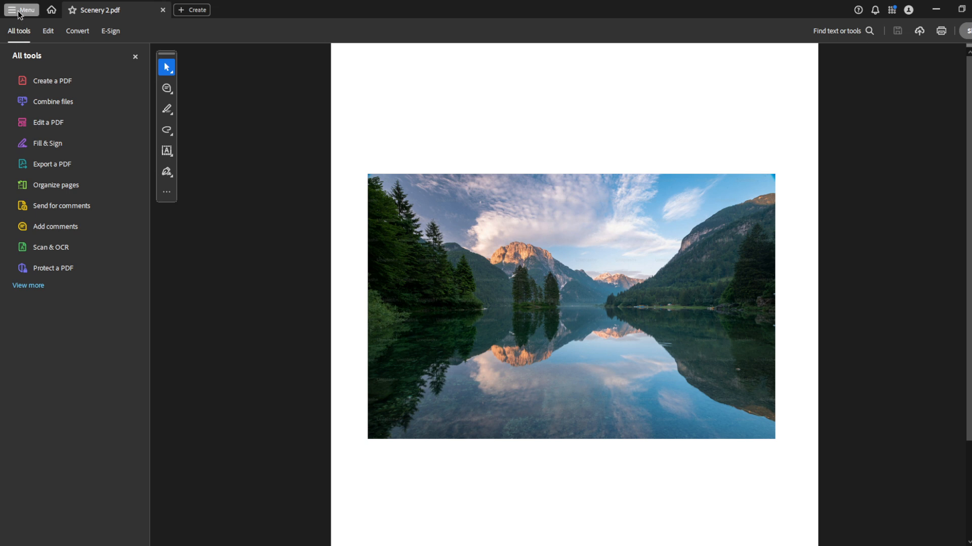
- Choose Save as Other > Press-Ready PDF (PDF/X) for Scenery 2
{"action": "left_click", "coordinate": [21, 10]}
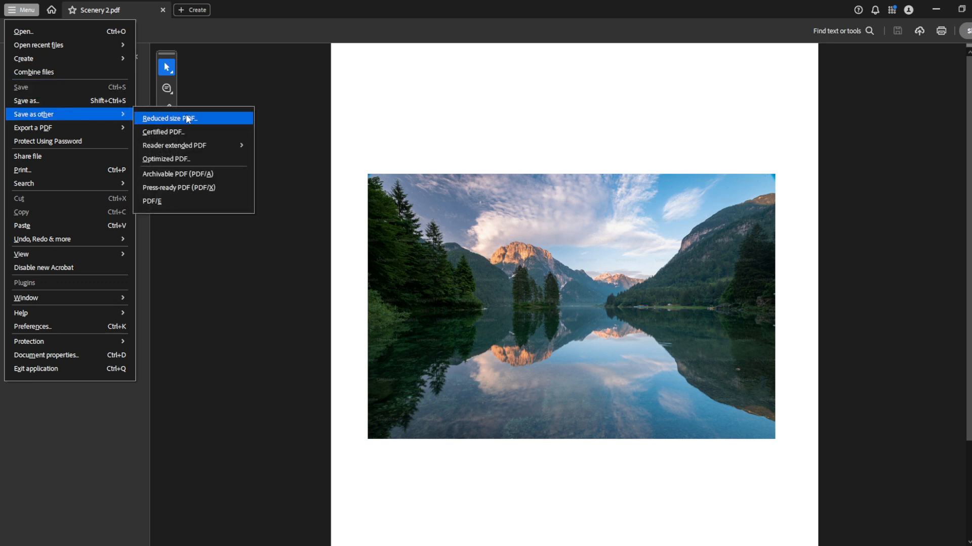
{"action": "mouse_move", "coordinate": [181, 188]}
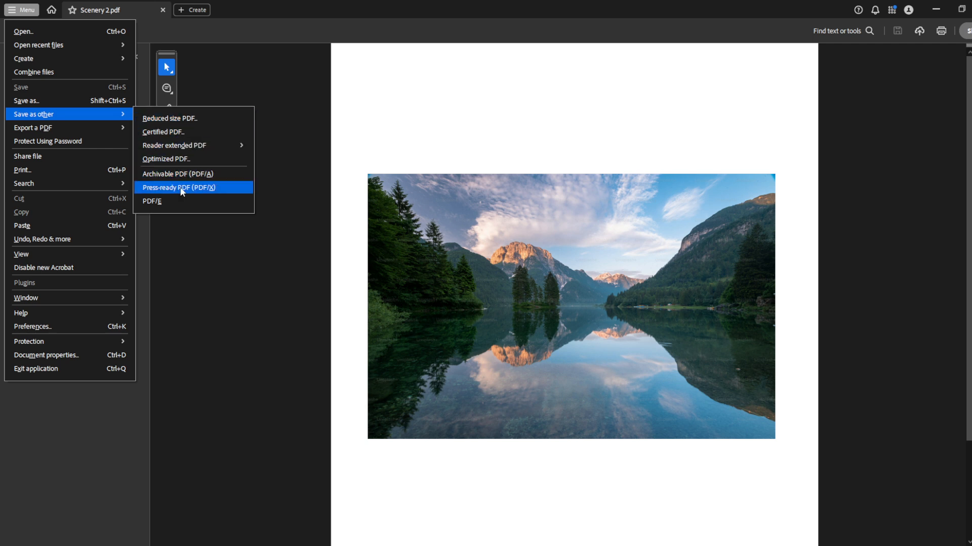
{"action": "mouse_move", "coordinate": [213, 187]}
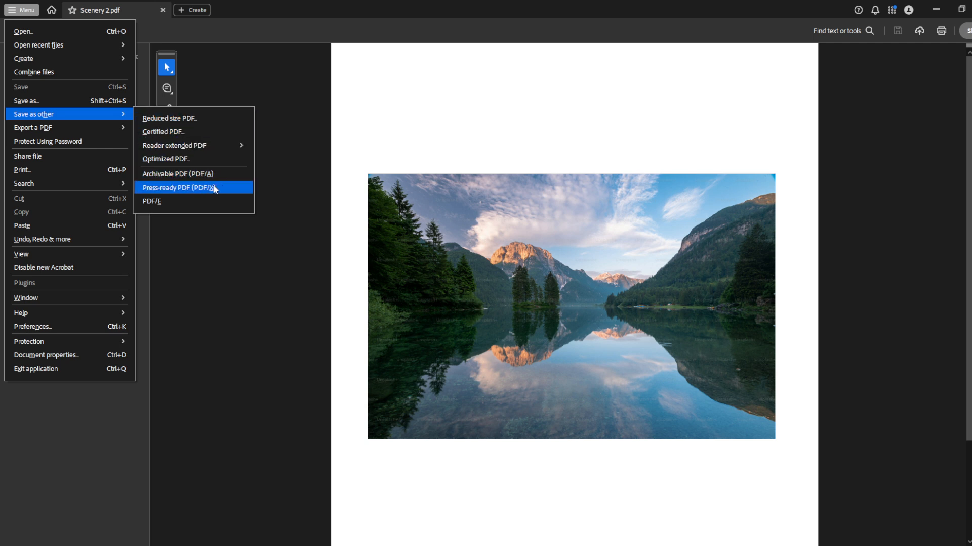
{"action": "left_click", "coordinate": [180, 188]}
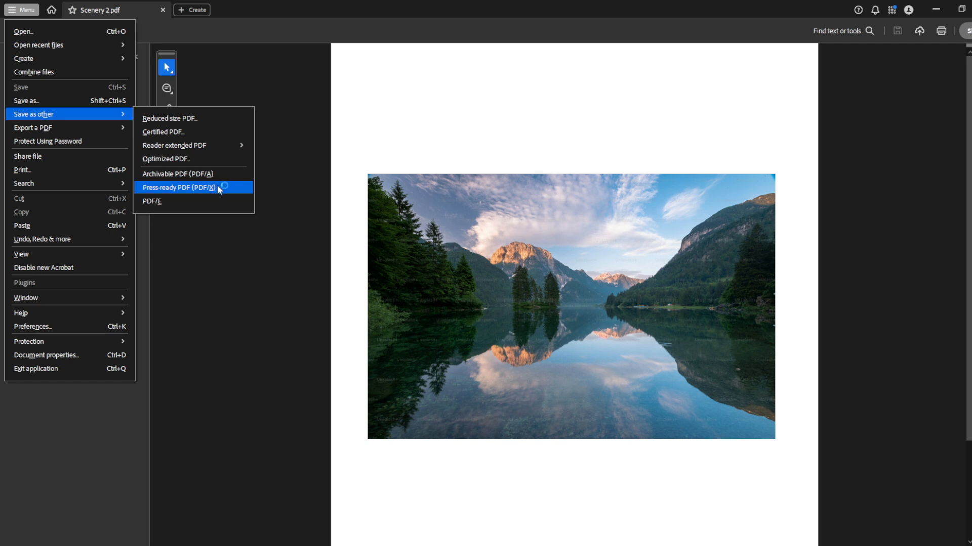
- Bring up the Save As dialog and keep PDF/X (*.pdf) as the file type
{"action": "left_click", "coordinate": [178, 188]}
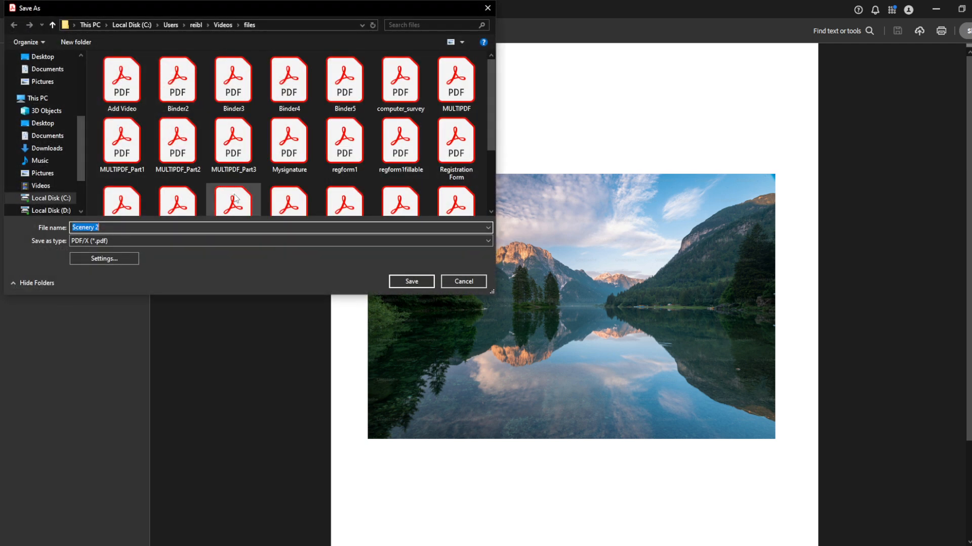
{"action": "mouse_move", "coordinate": [209, 275]}
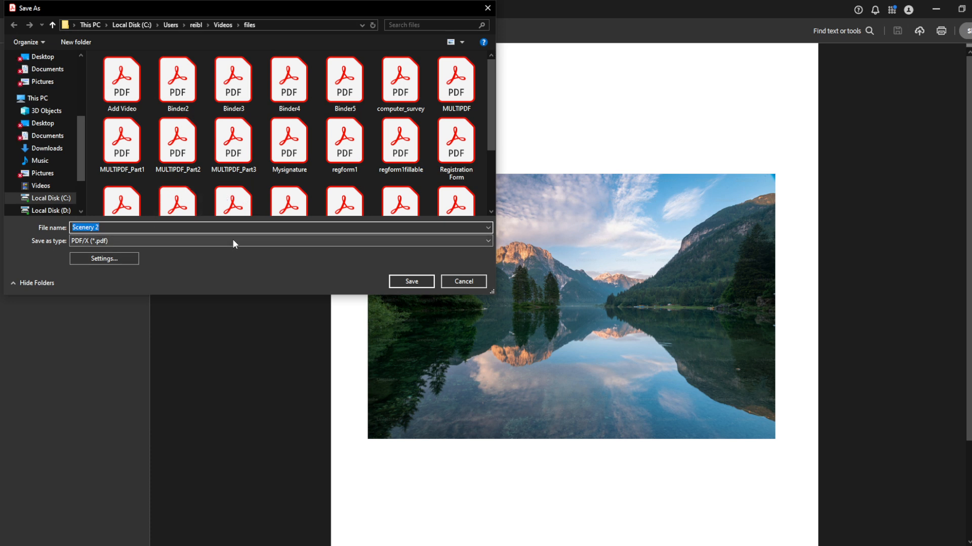
{"action": "mouse_move", "coordinate": [244, 245]}
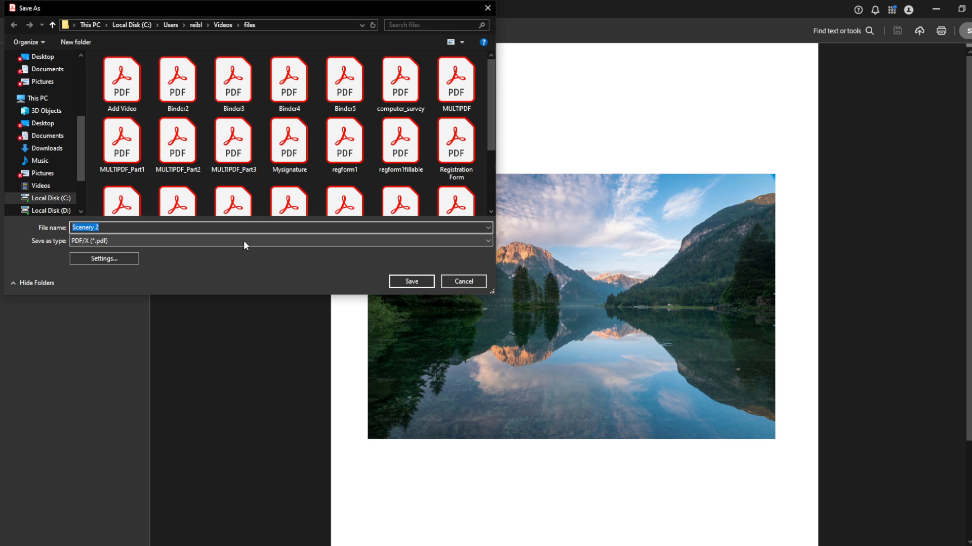
{"action": "left_click", "coordinate": [279, 241]}
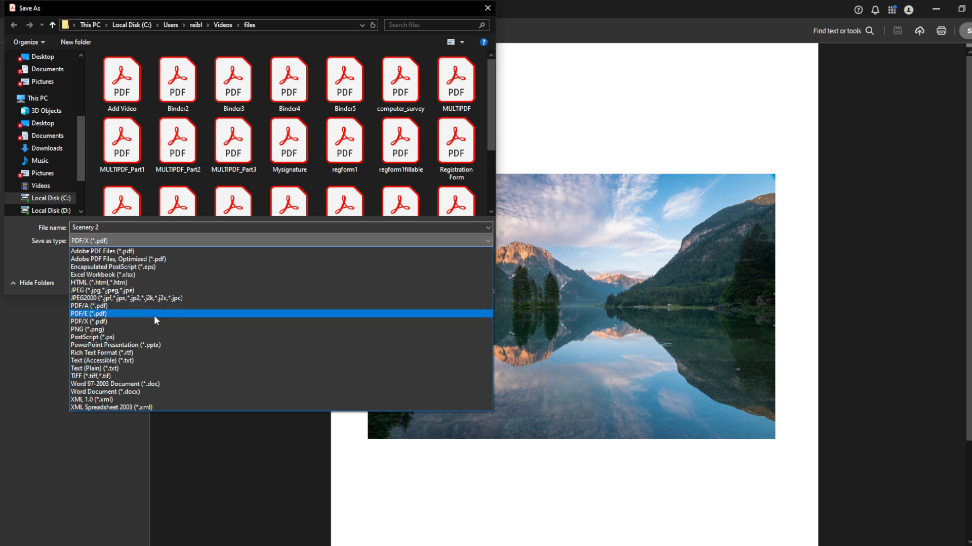
{"action": "mouse_move", "coordinate": [157, 369]}
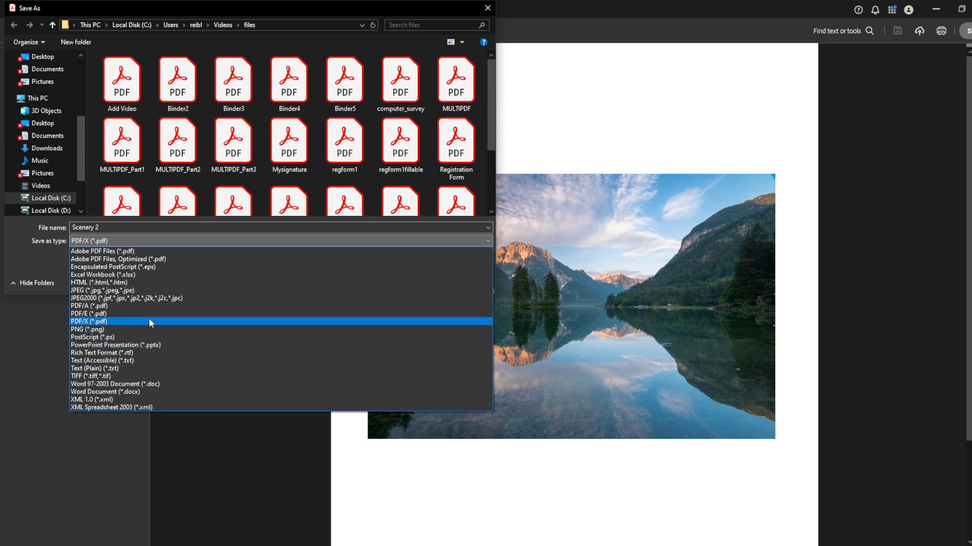
{"action": "left_click", "coordinate": [89, 321]}
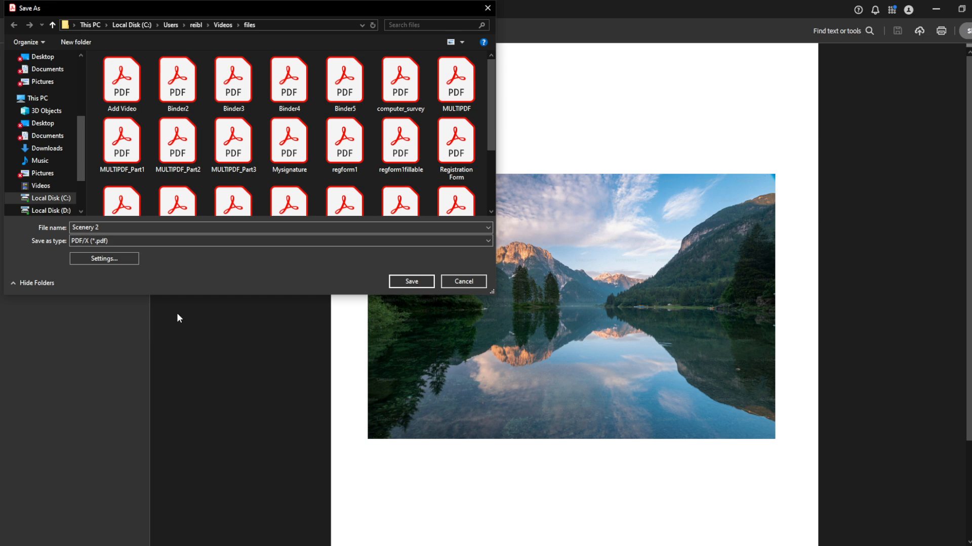
{"action": "mouse_move", "coordinate": [252, 265]}
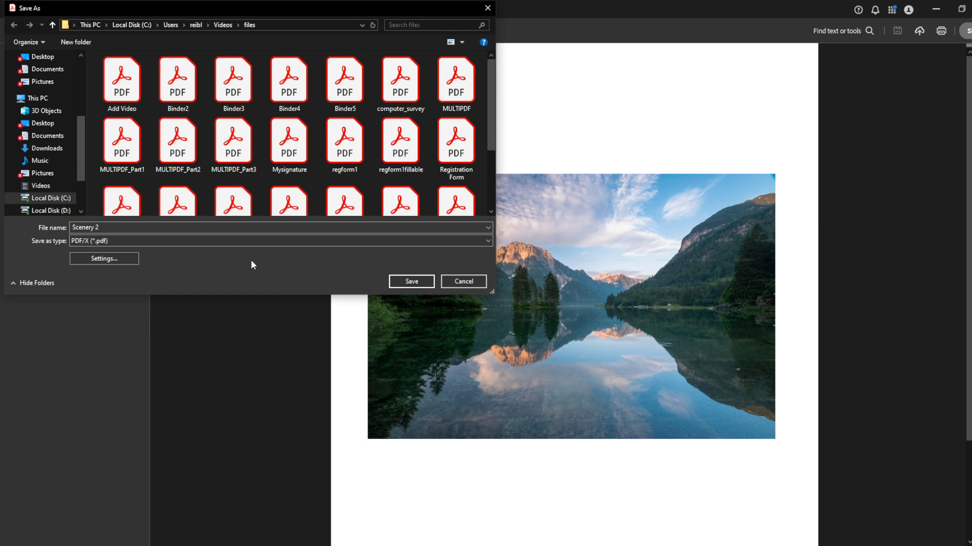
{"action": "mouse_move", "coordinate": [253, 261]}
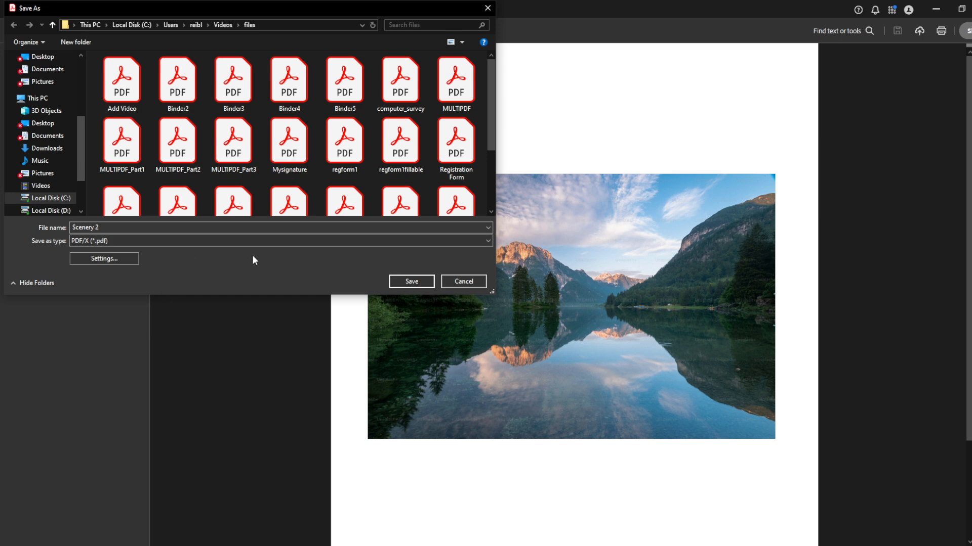
{"action": "mouse_move", "coordinate": [225, 281]}
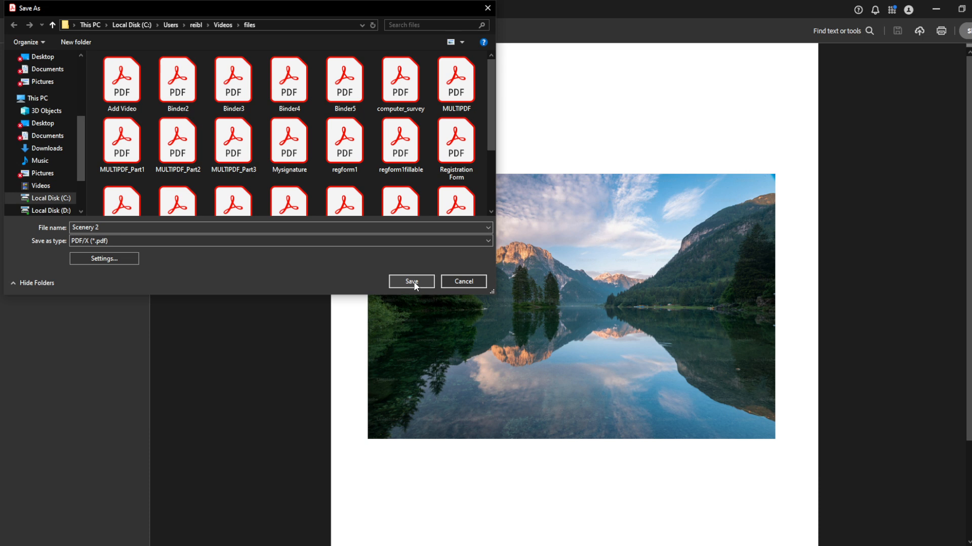
- Save the PDF/X copy under the file name 'Scenery 4'
{"action": "type", "text": "Scenery 4"}
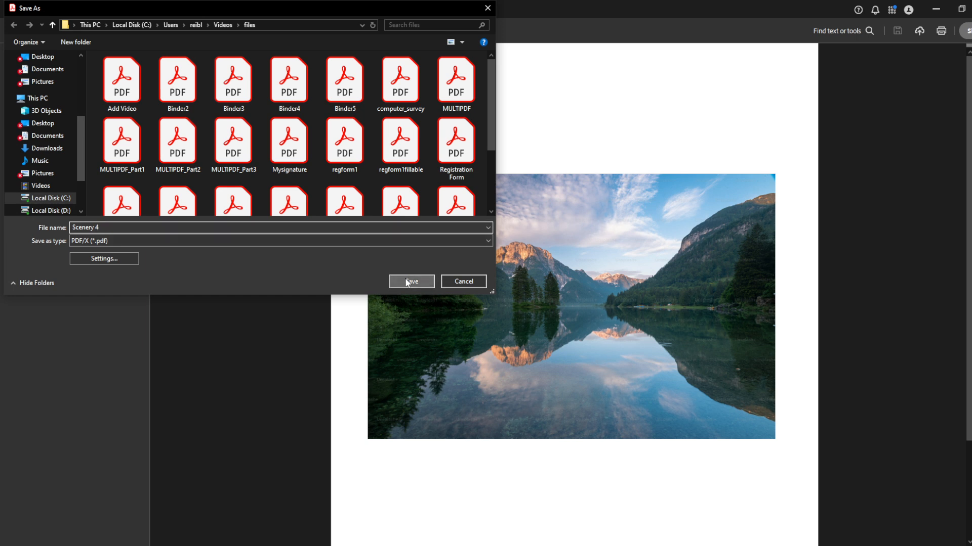
{"action": "left_click", "coordinate": [411, 281]}
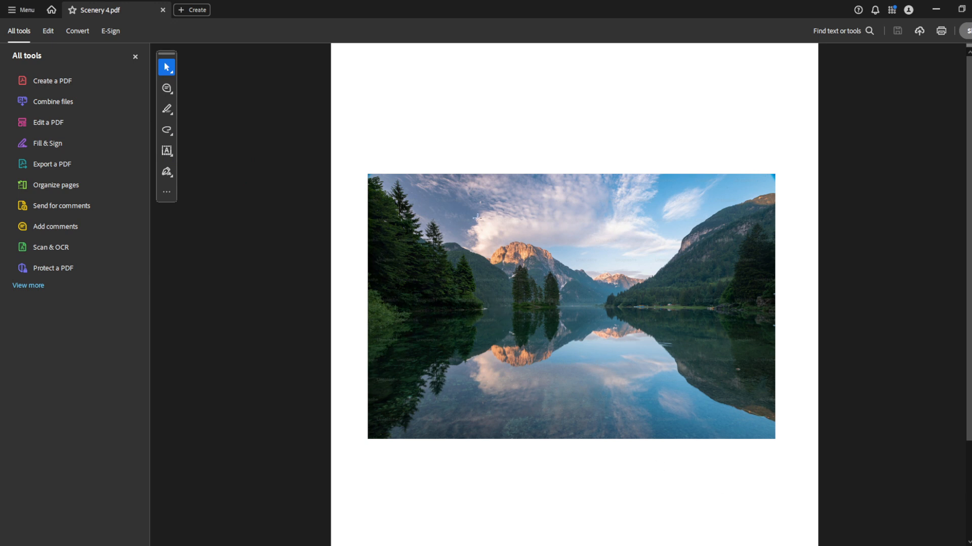
{"action": "mouse_move", "coordinate": [544, 245]}
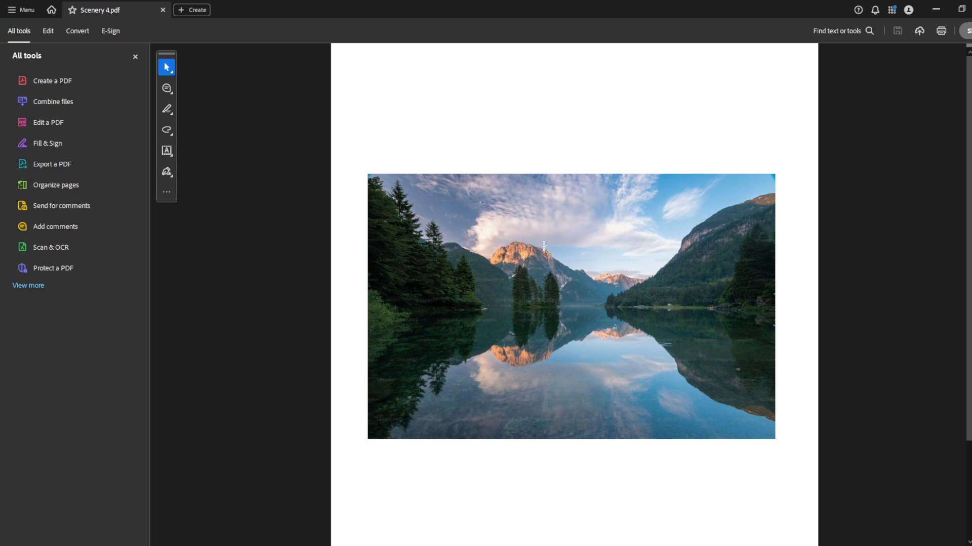
{"action": "mouse_move", "coordinate": [342, 225]}
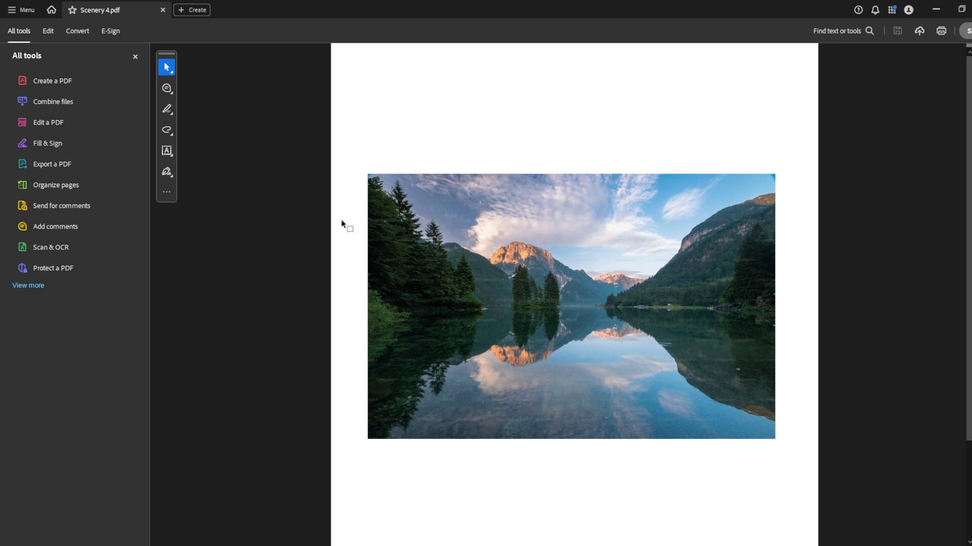
{"action": "mouse_move", "coordinate": [307, 198]}
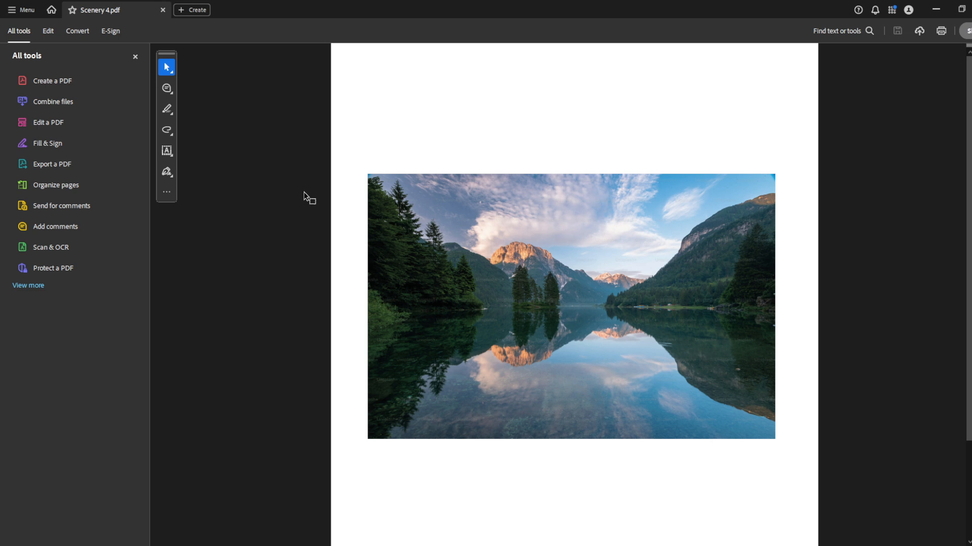